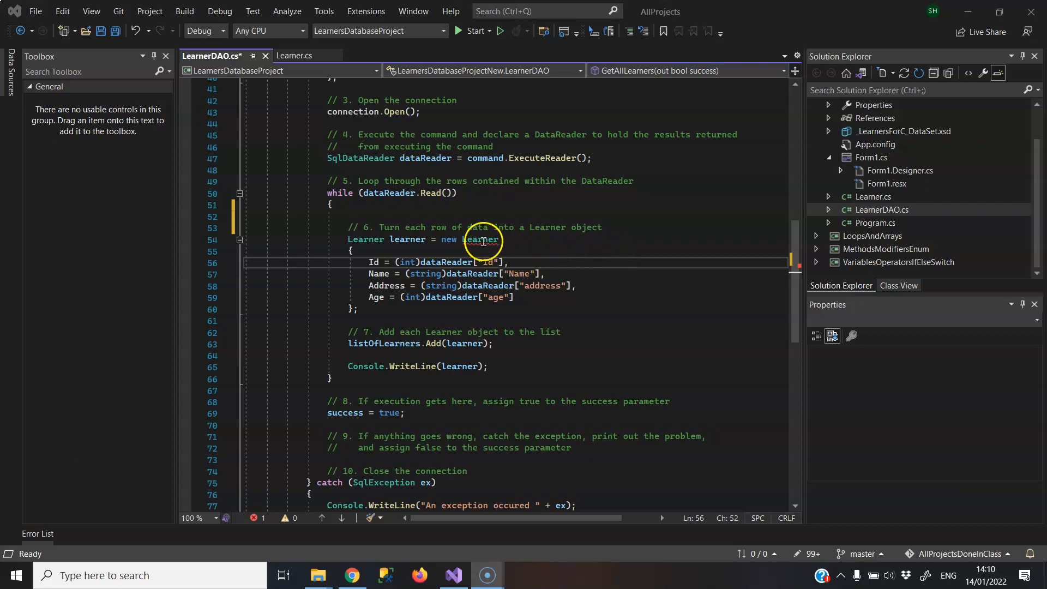
mouse_move(481, 239)
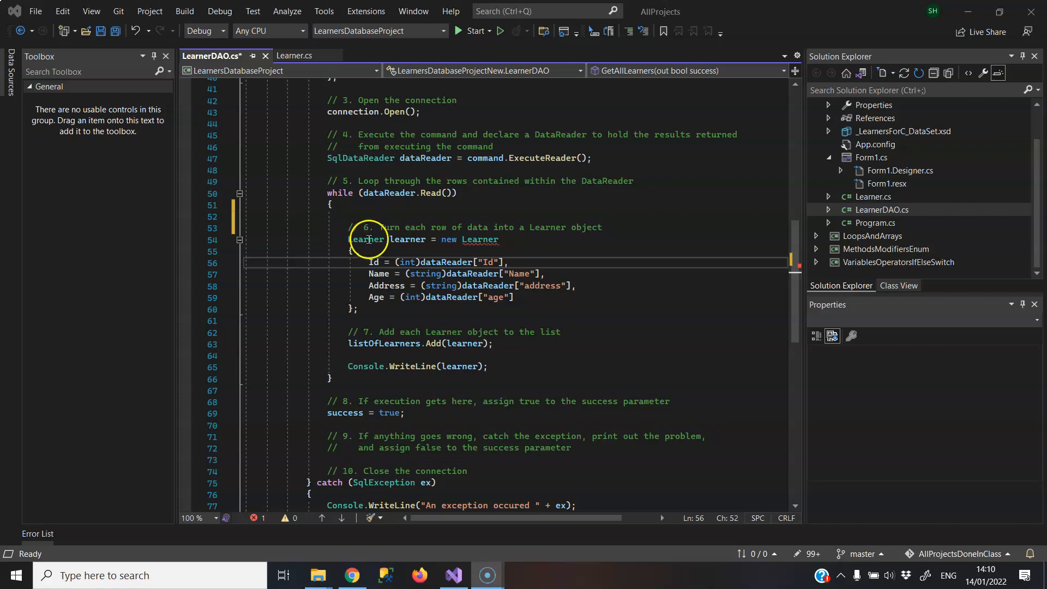
Compare the Learner class with the initializer block, then add blank lines above comment 6.
double_click(365, 239)
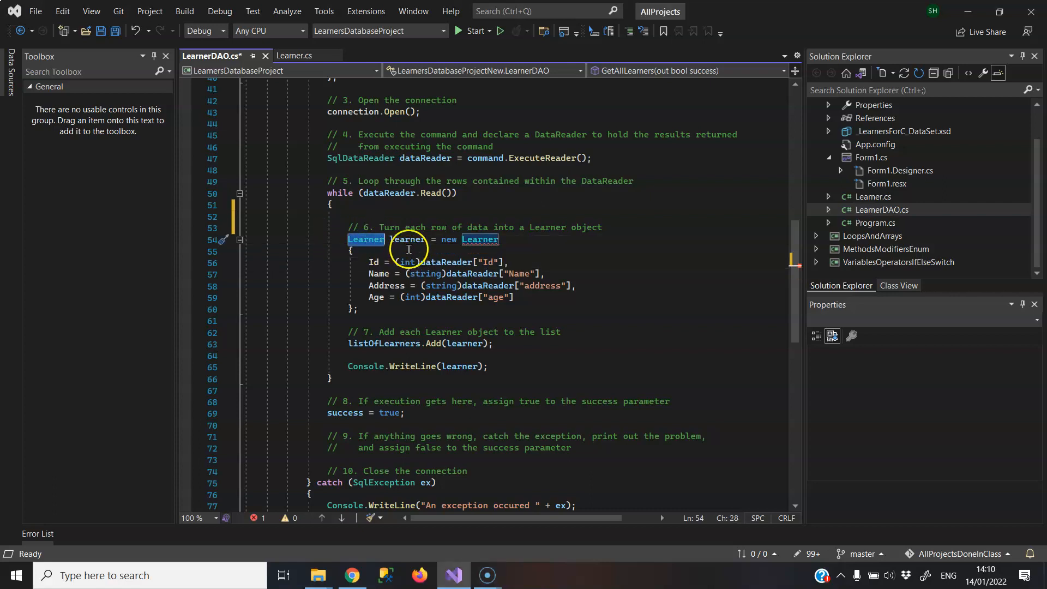
mouse_move(408, 240)
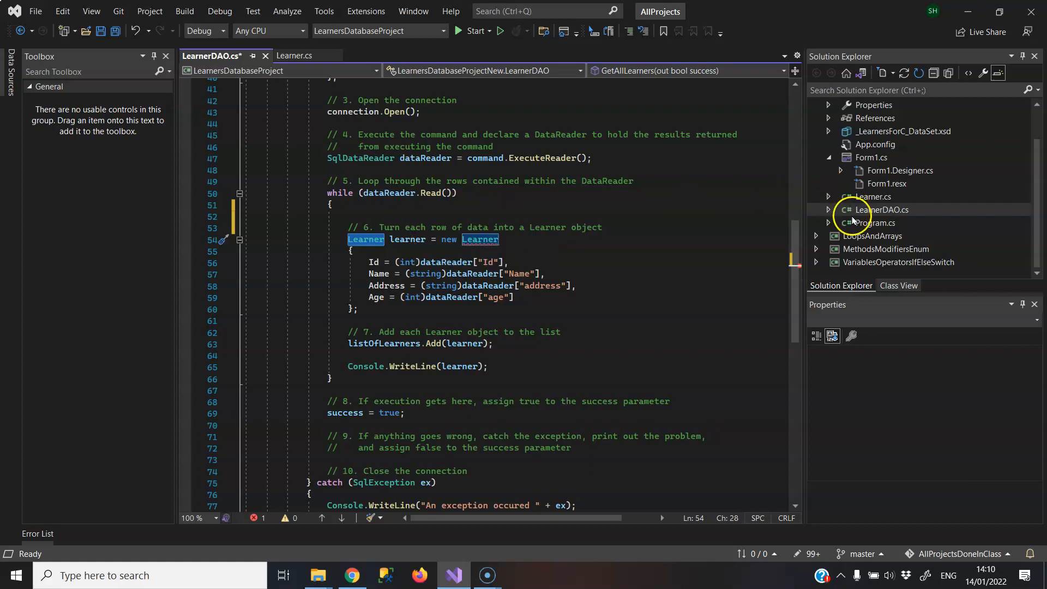
click(872, 196)
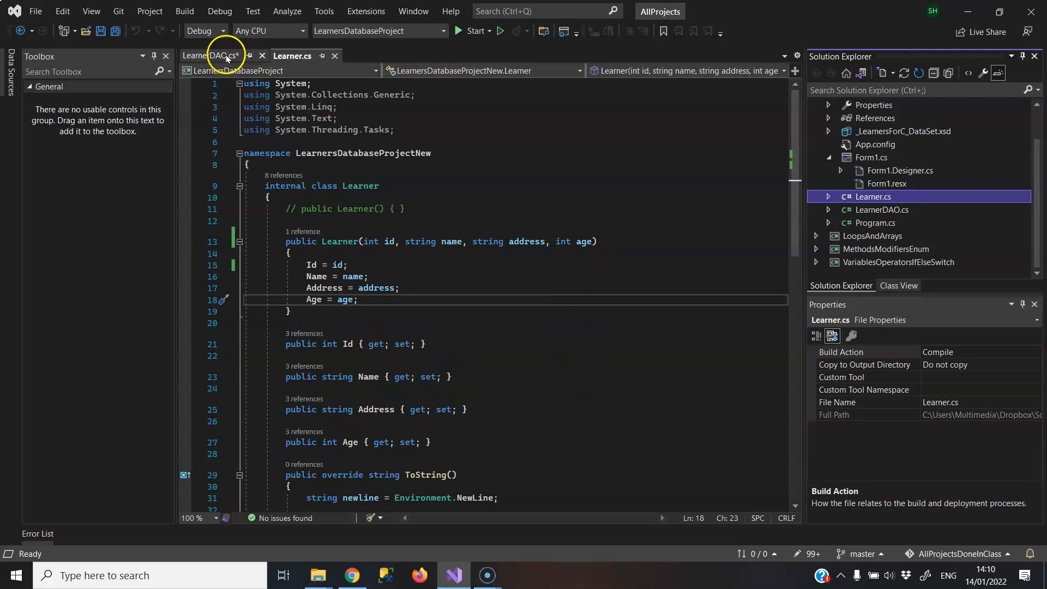
click(210, 56)
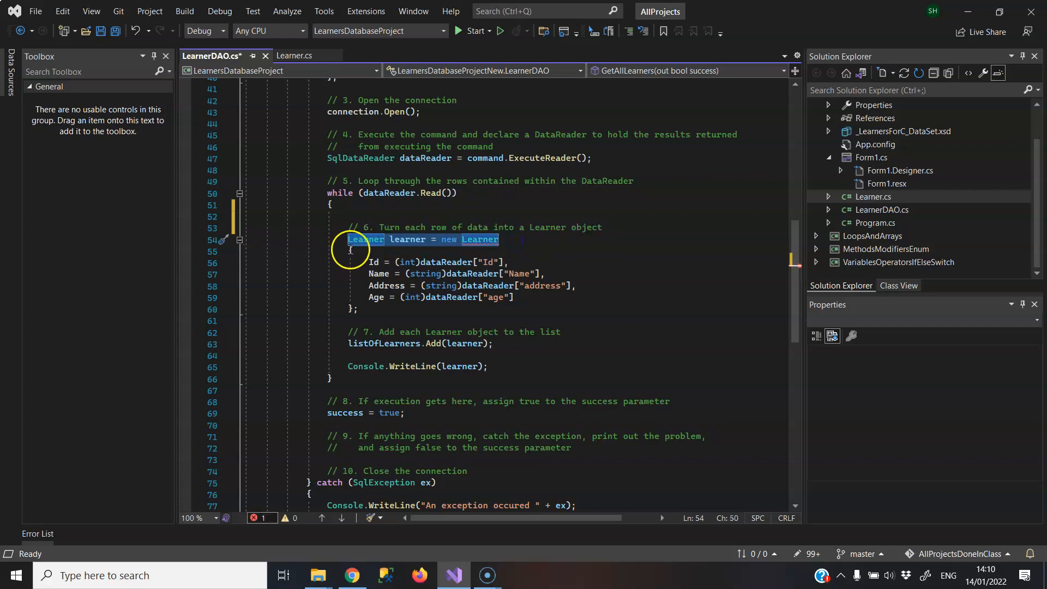
drag(348, 239, 359, 309)
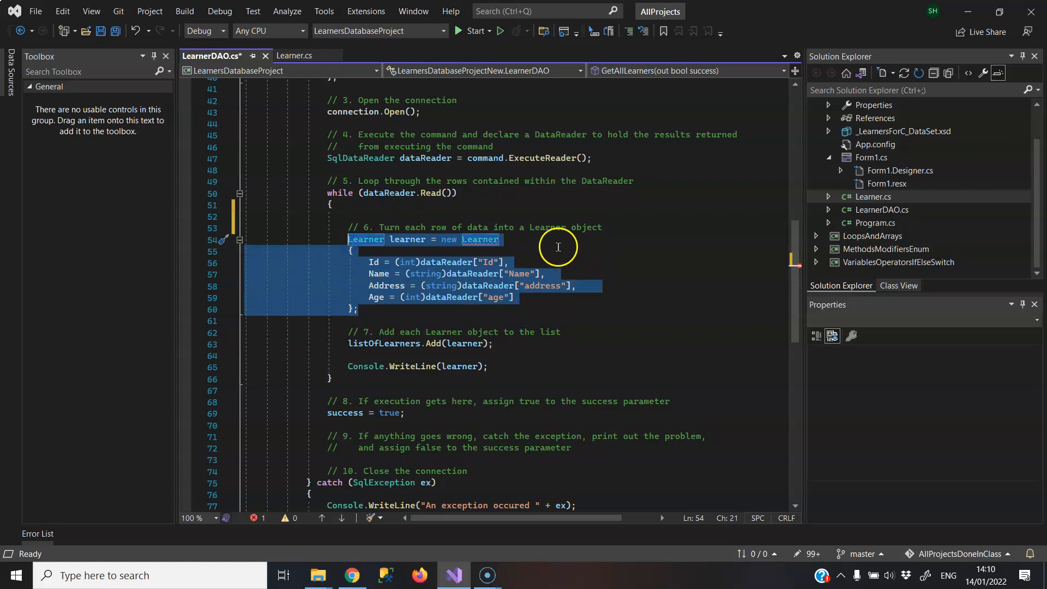
click(374, 250)
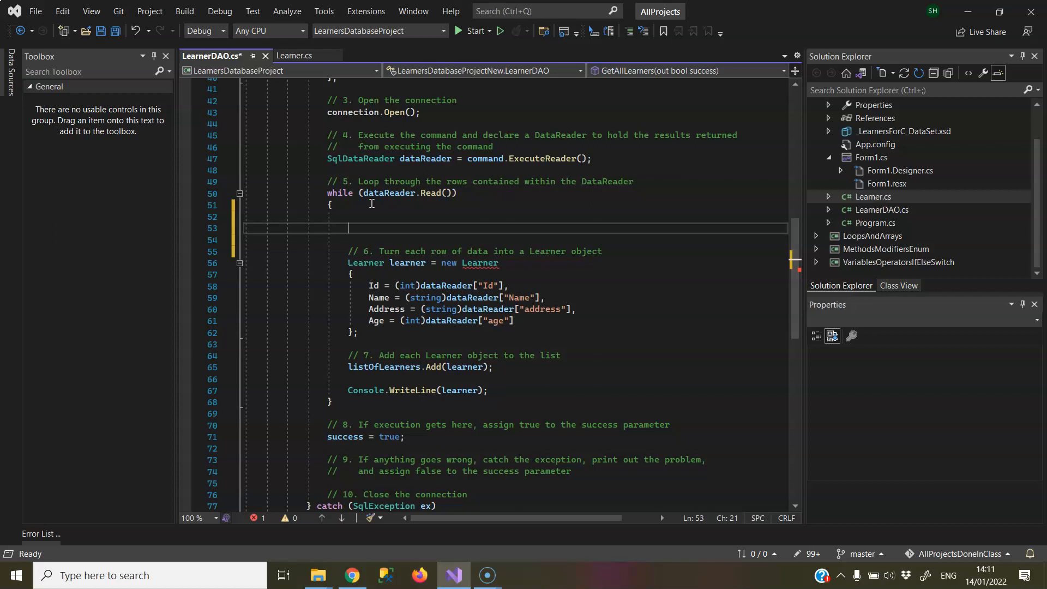
Write Learner lear1 = new Learner(); with lear1.Id = 12 and lear1.Name = "John".
text(Learner)
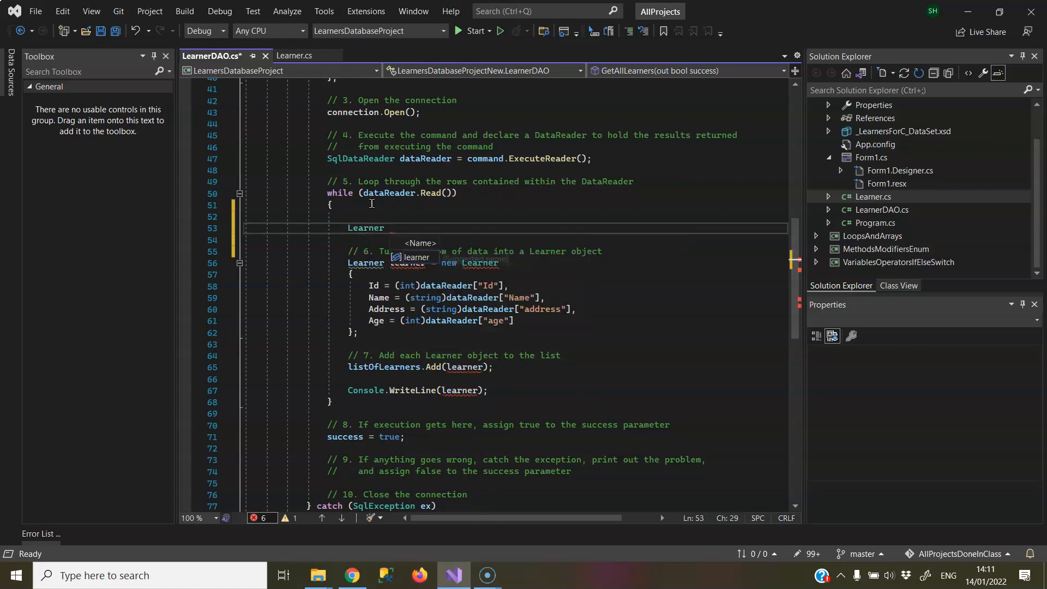
text(lear)
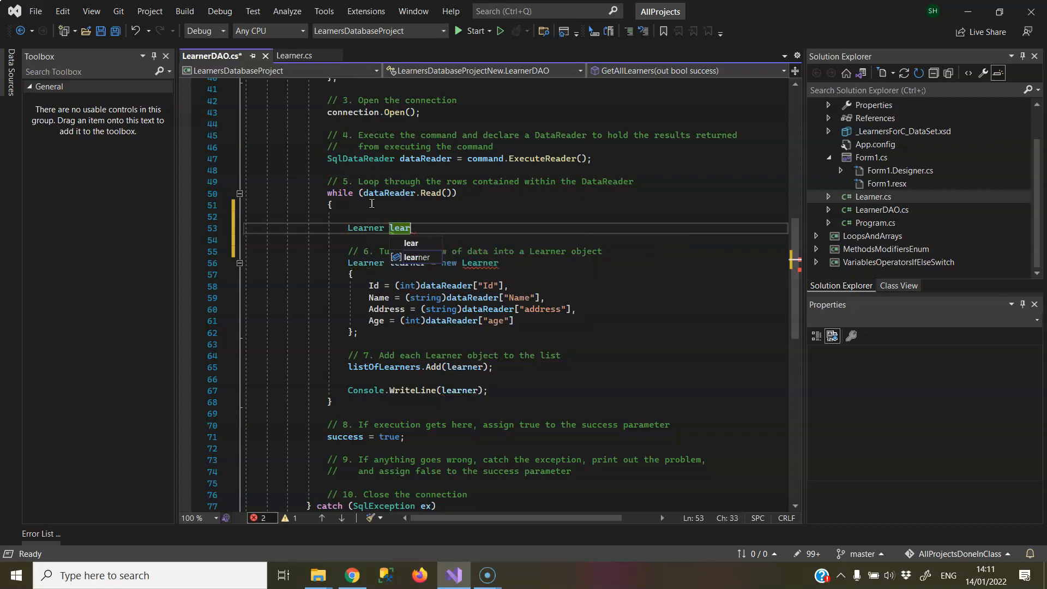
text(1)
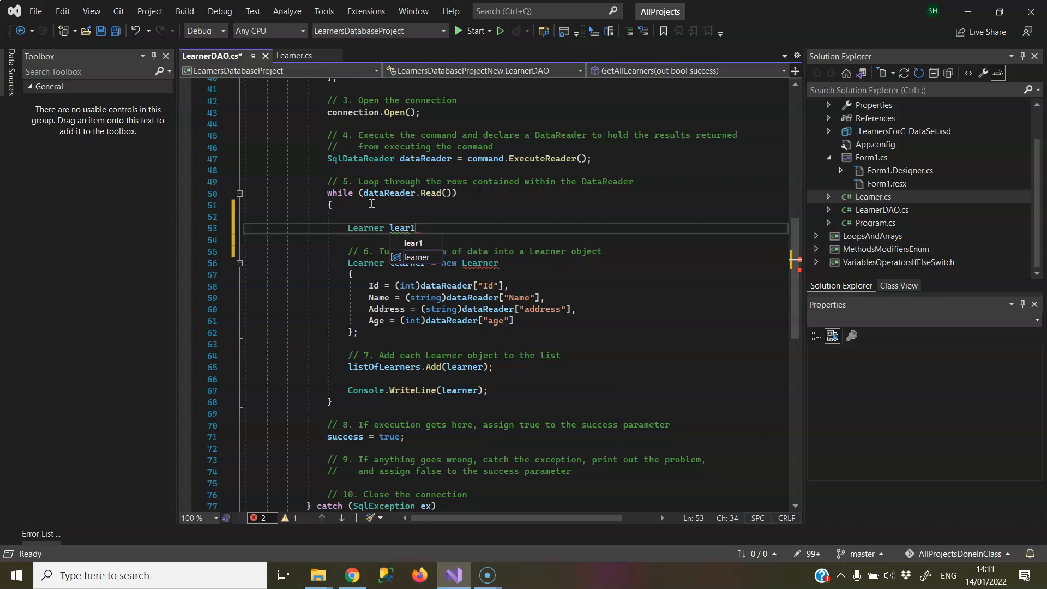
text(= new Learner)
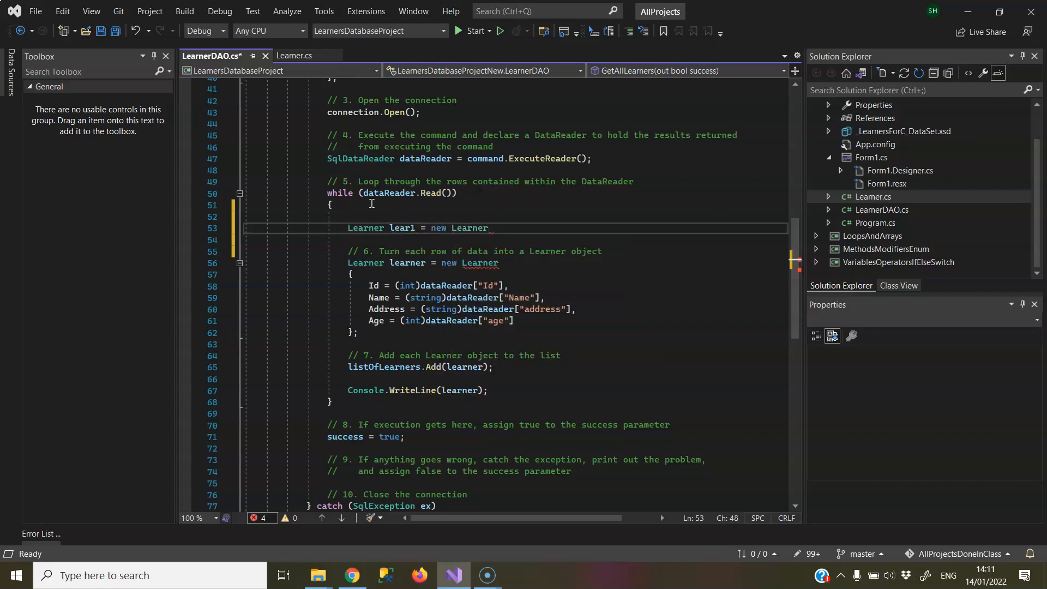
text(())
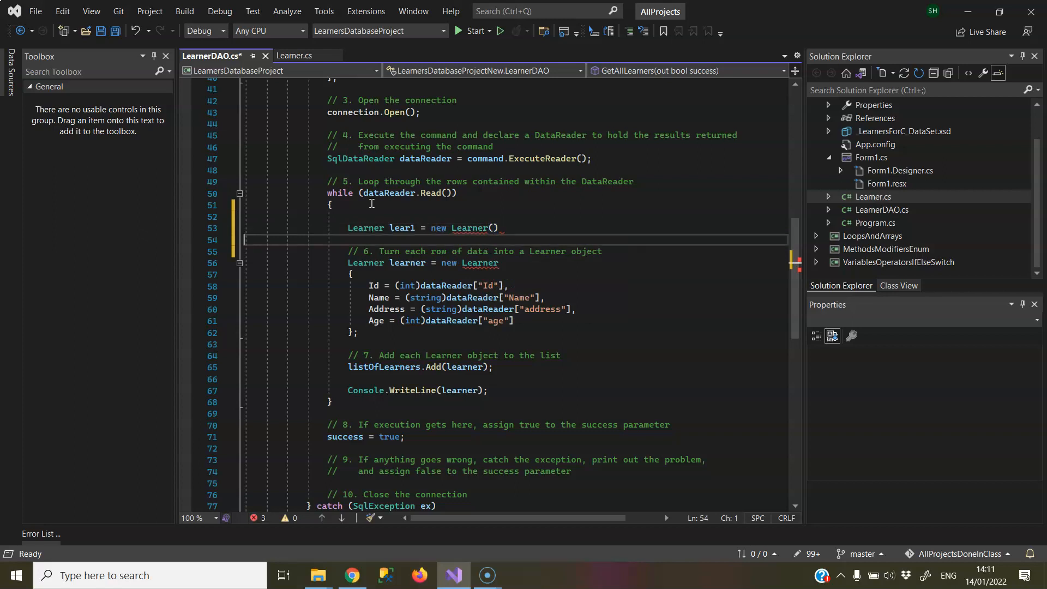
text(;)
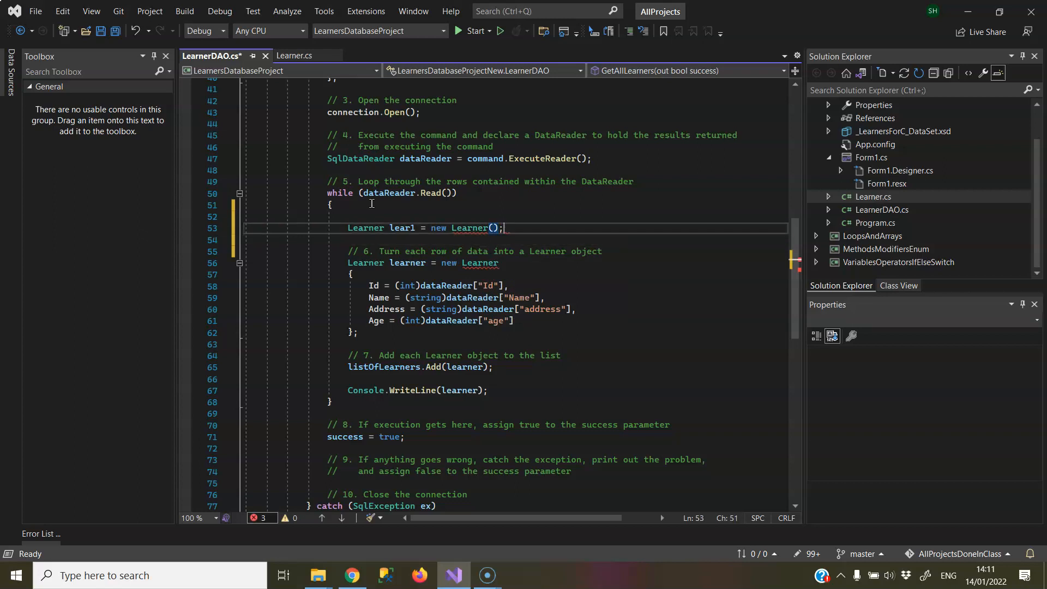
text(lear1.Id)
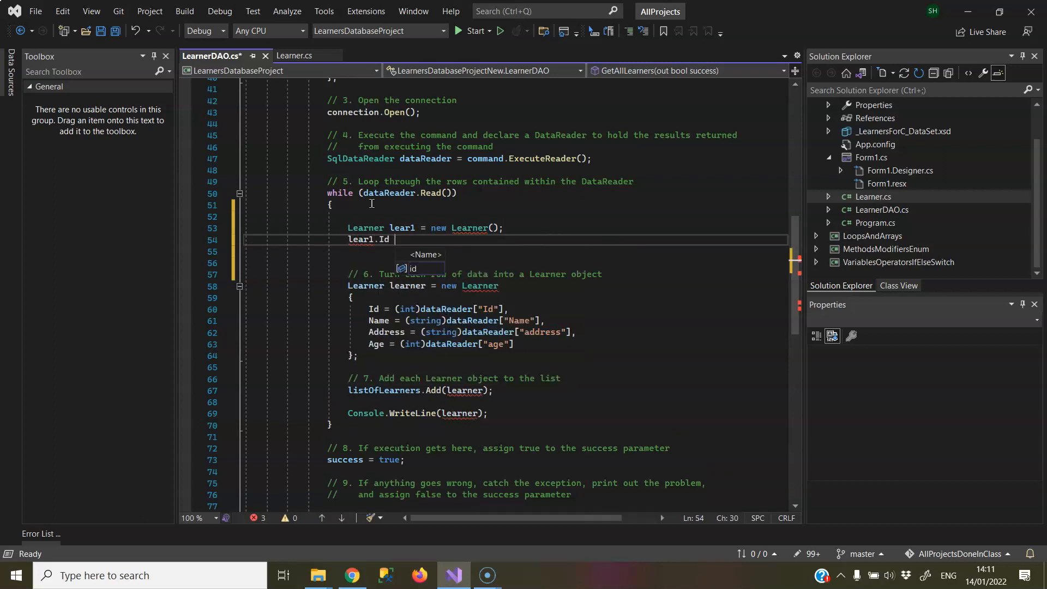
text(= 12;)
click(515, 251)
text(lear1.Name = "John";)
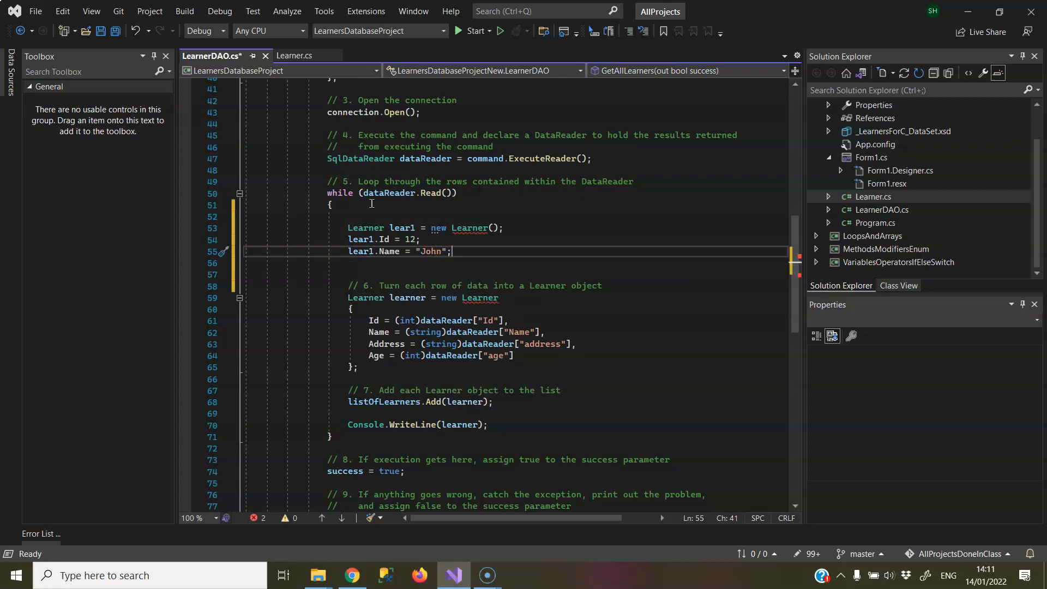
mouse_move(476, 228)
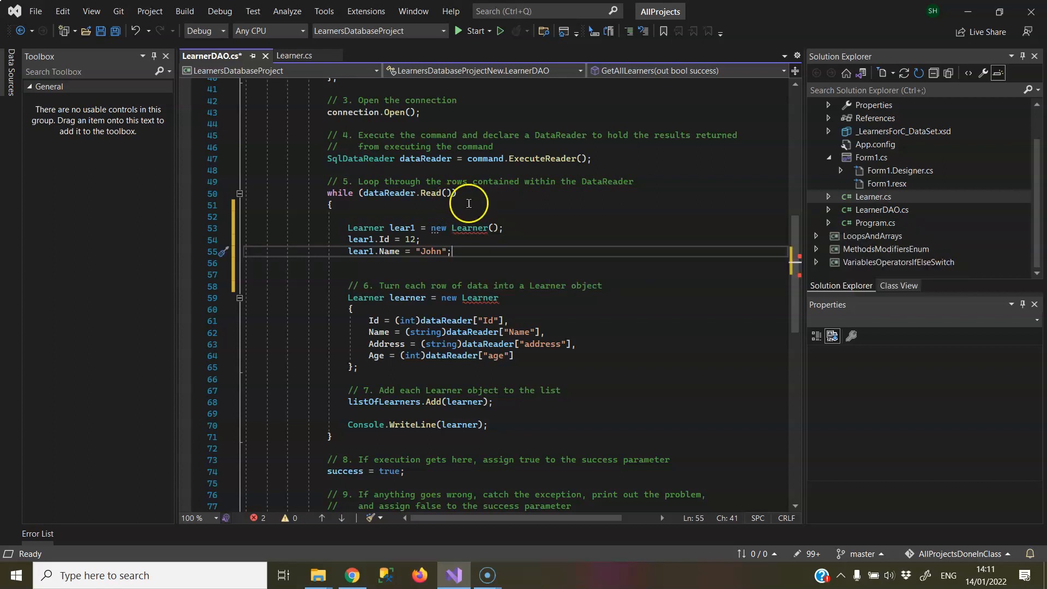
mouse_move(582, 235)
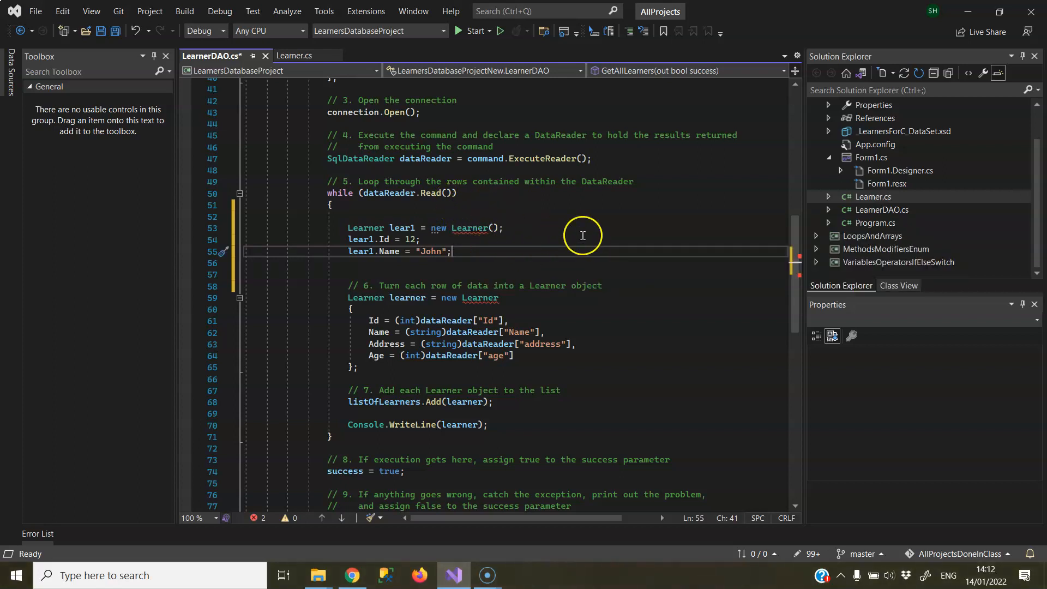
Uncomment the empty public Learner() constructor, then recheck LearnerDAO.cs for errors.
click(292, 56)
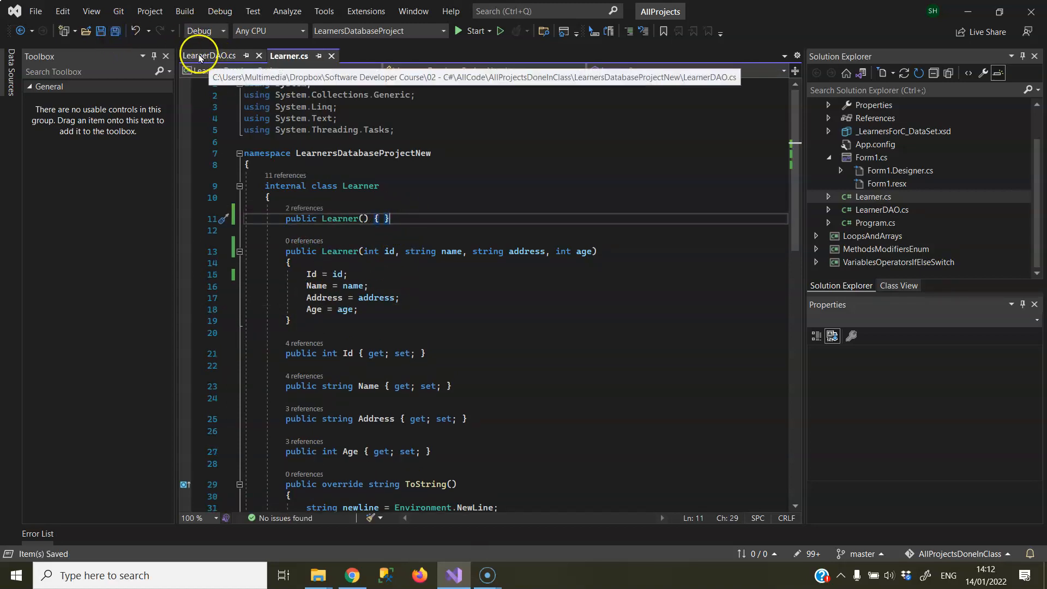
click(209, 56)
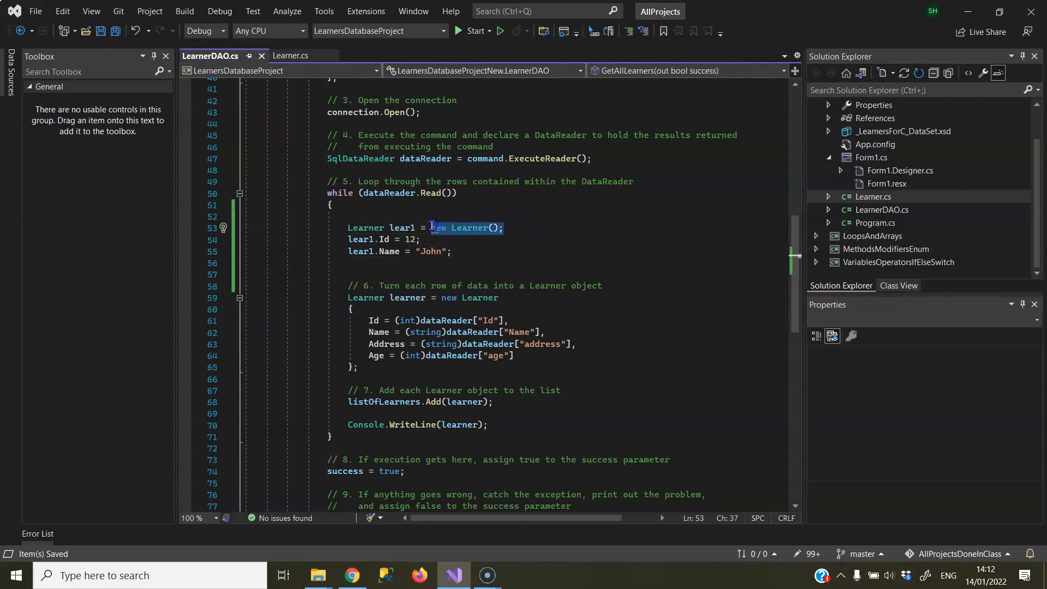
mouse_move(434, 307)
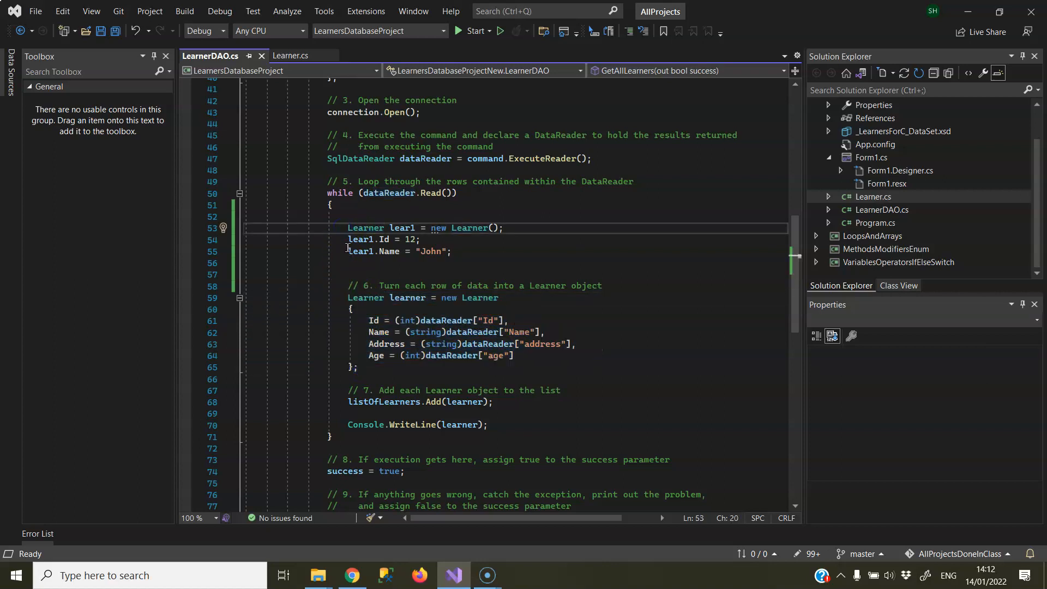
Review the lear1 line and initializer block, then view Learner.cs's two constructors.
triple_click(423, 228)
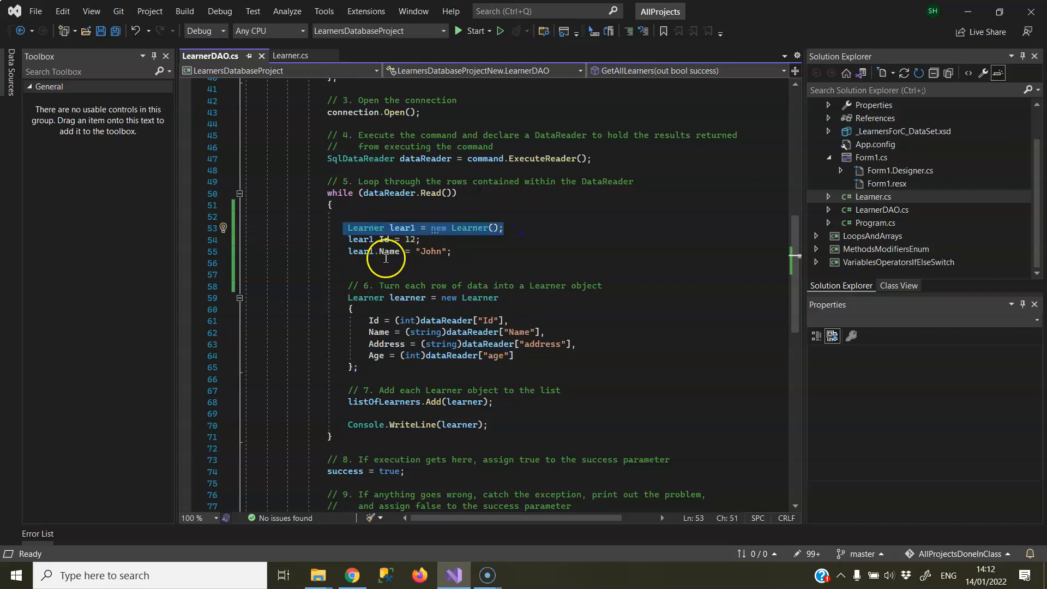
mouse_move(473, 257)
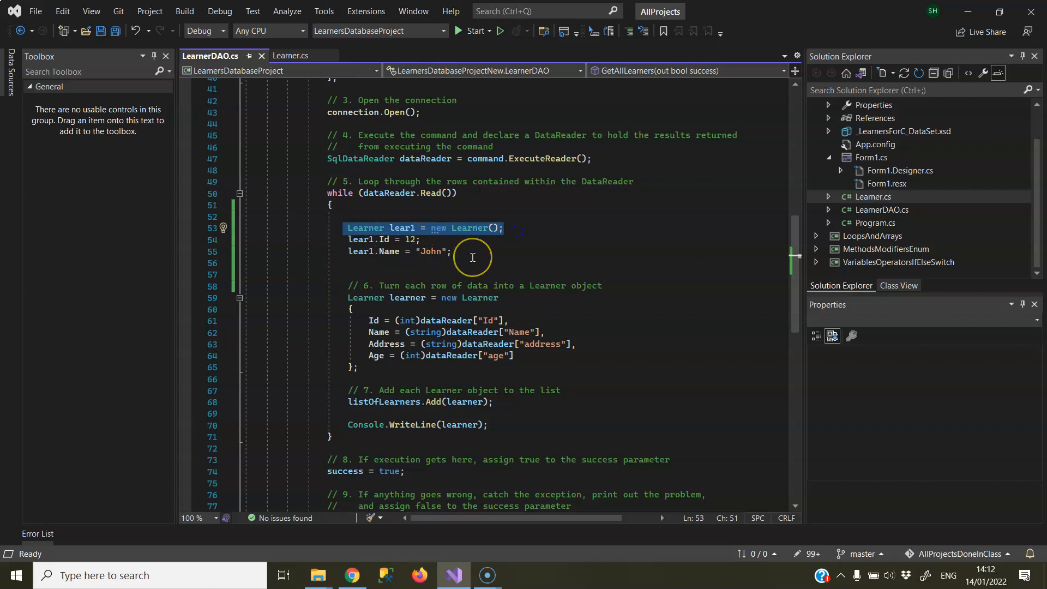
mouse_move(347, 297)
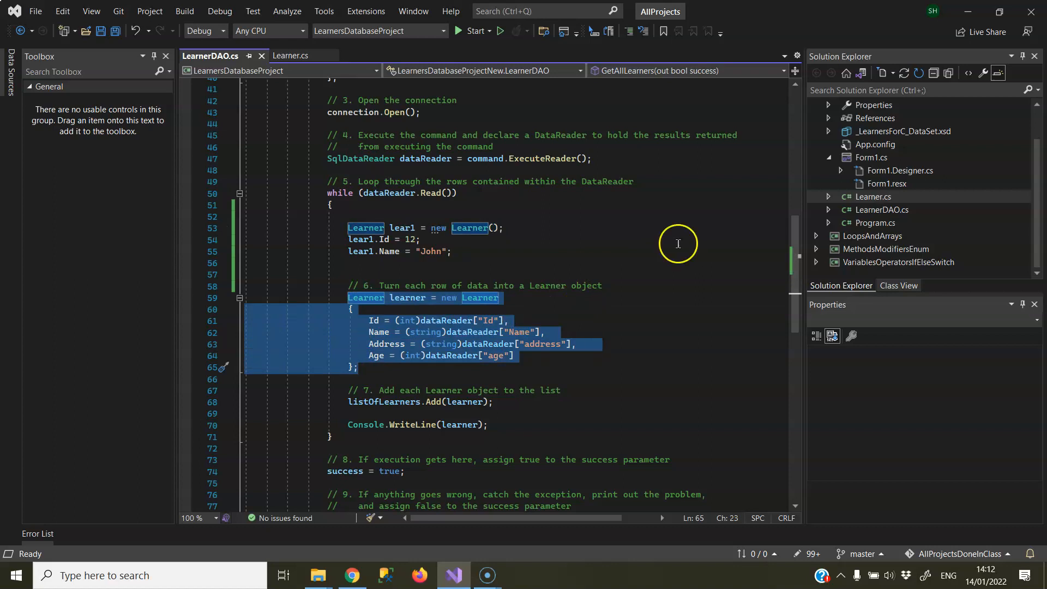
click(511, 260)
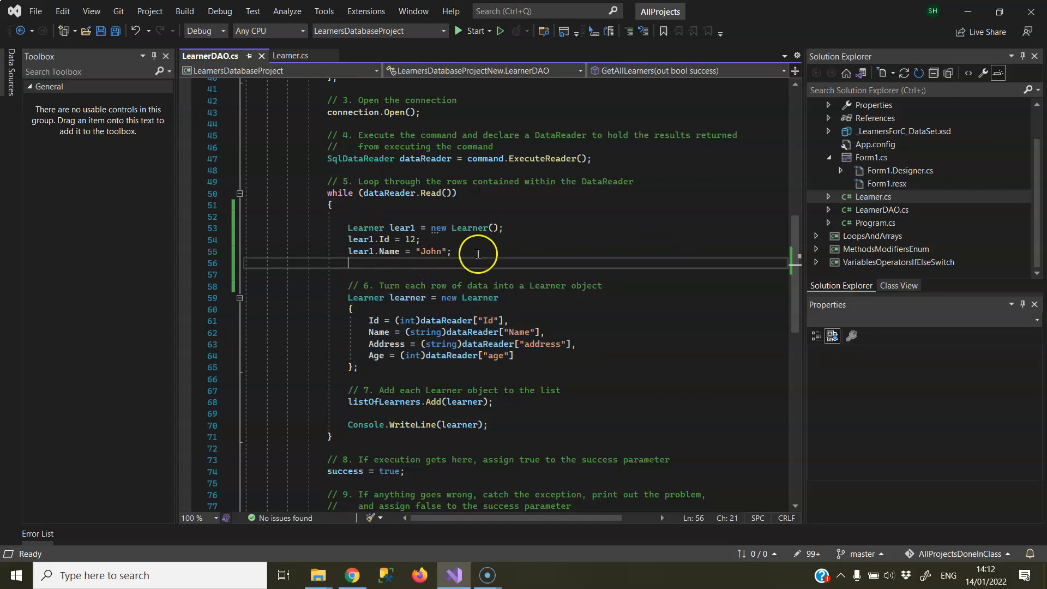
mouse_move(791, 203)
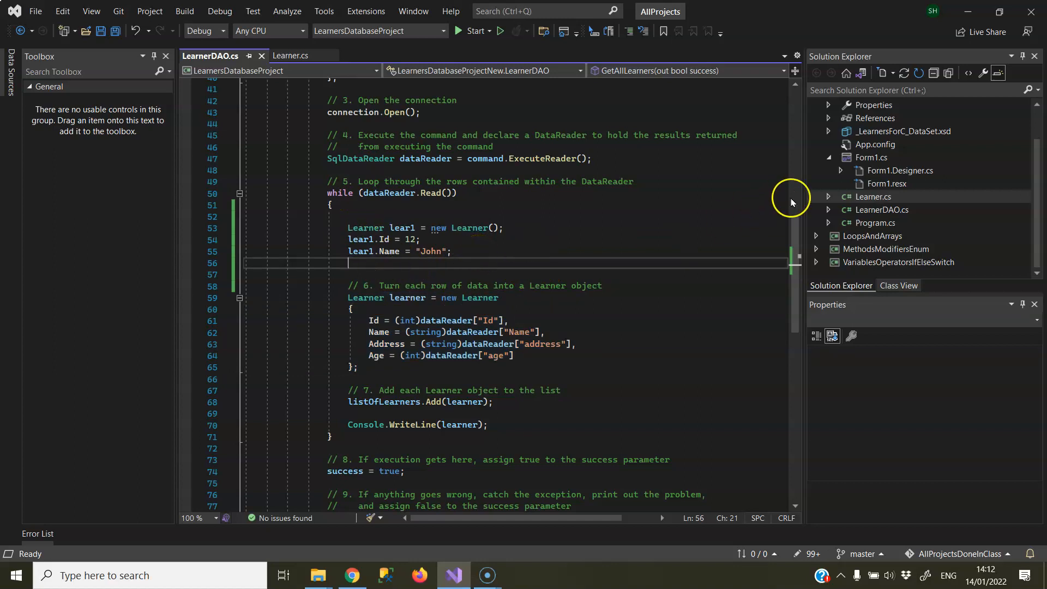
click(290, 56)
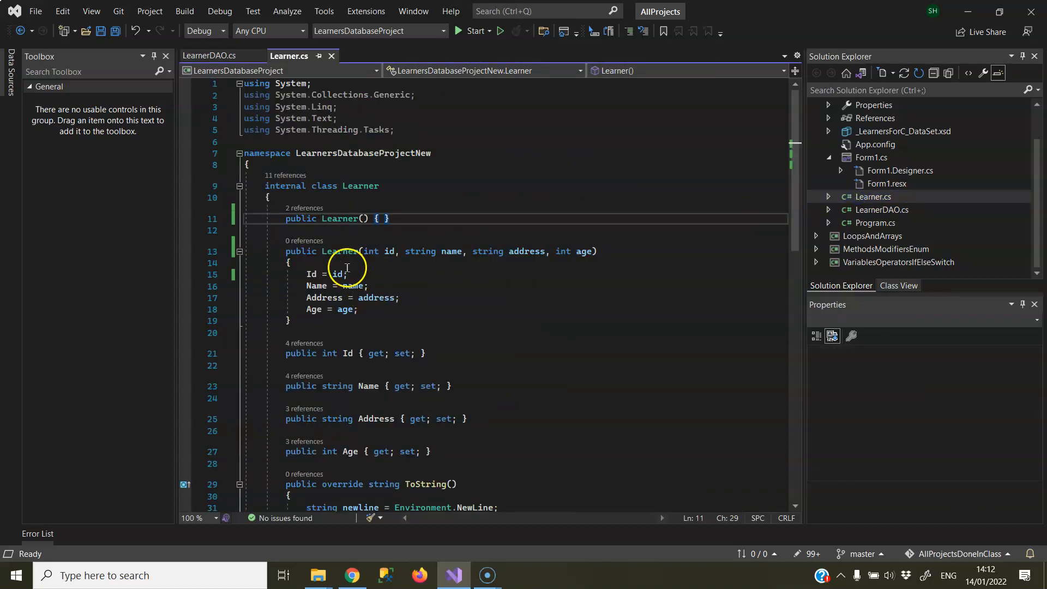